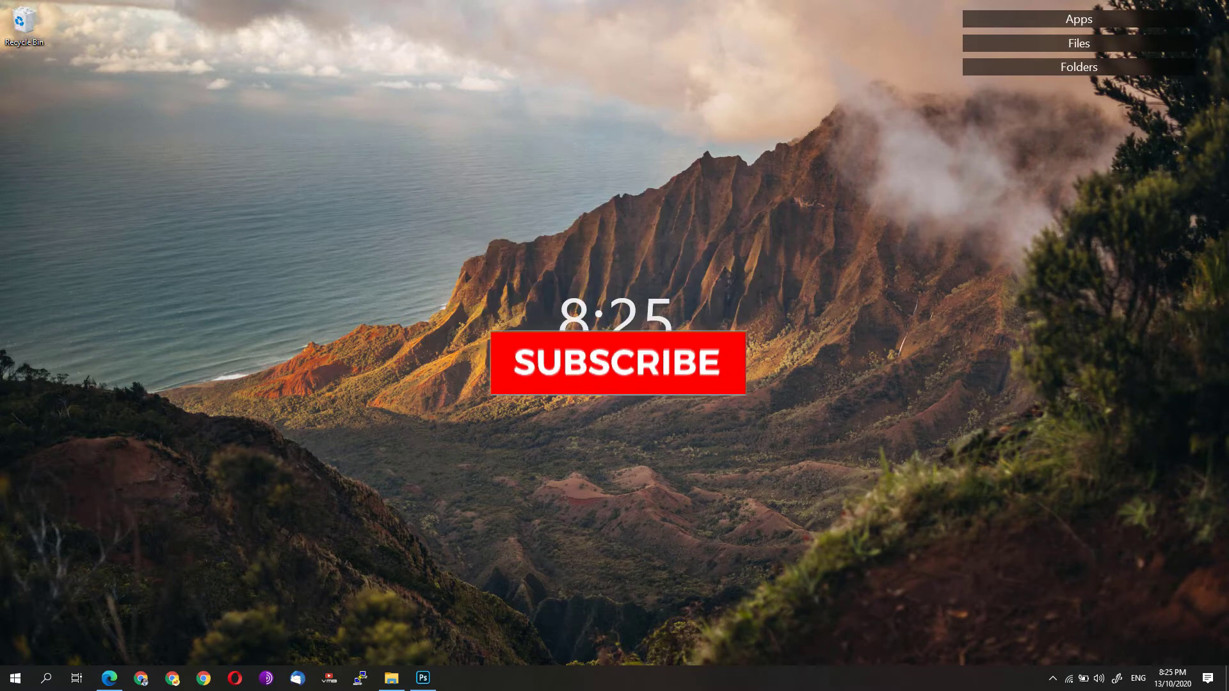
# Step: Launch Edge and load the Chrome Web Store extensions catalogue
pyautogui.click(619, 369)
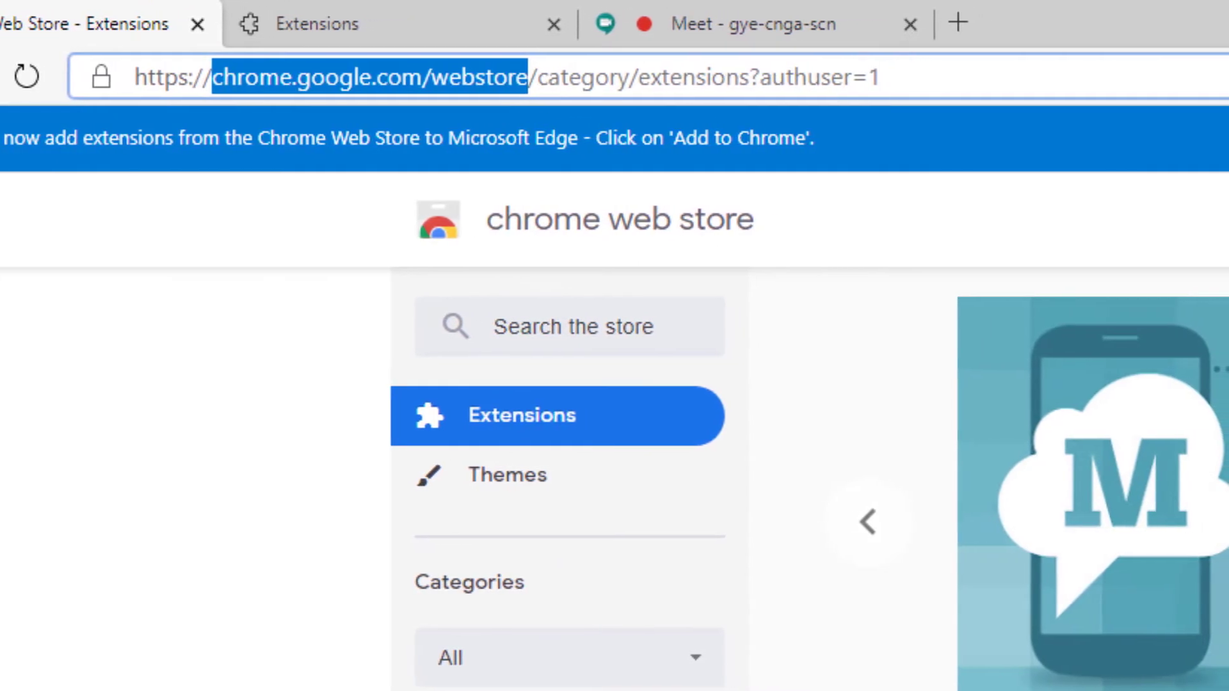
# Step: Search the Chrome Web Store for 'google meet grid view'
pyautogui.click(547, 77)
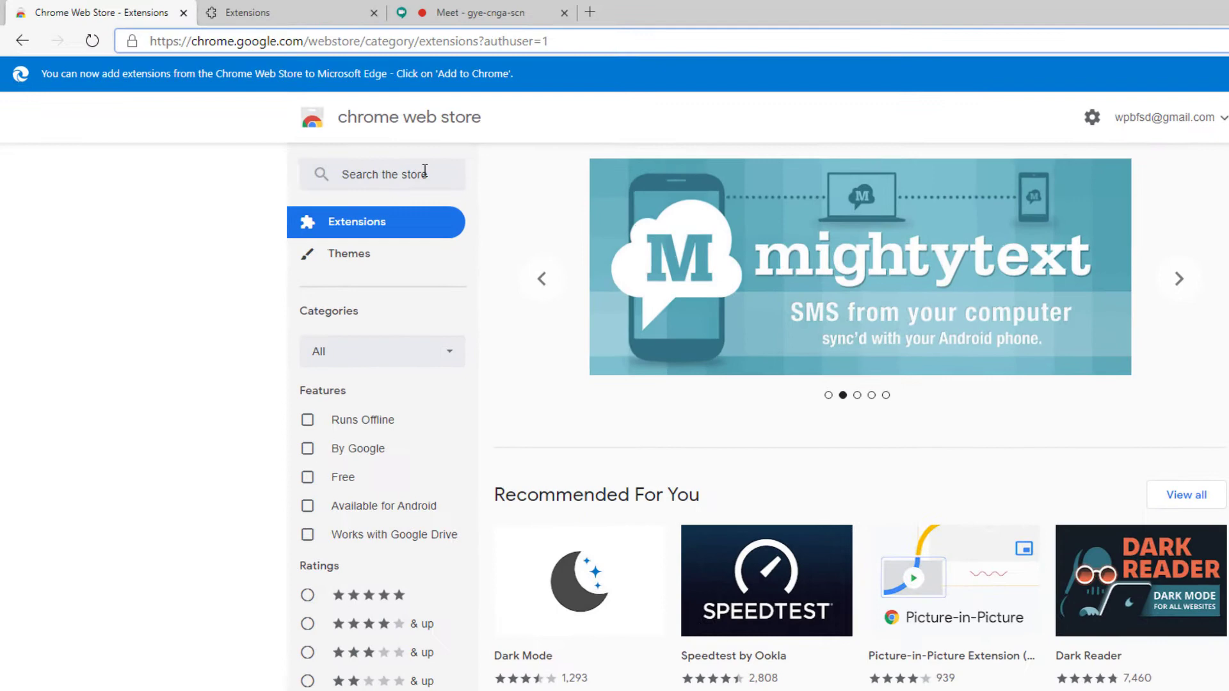
pyautogui.write('goo')
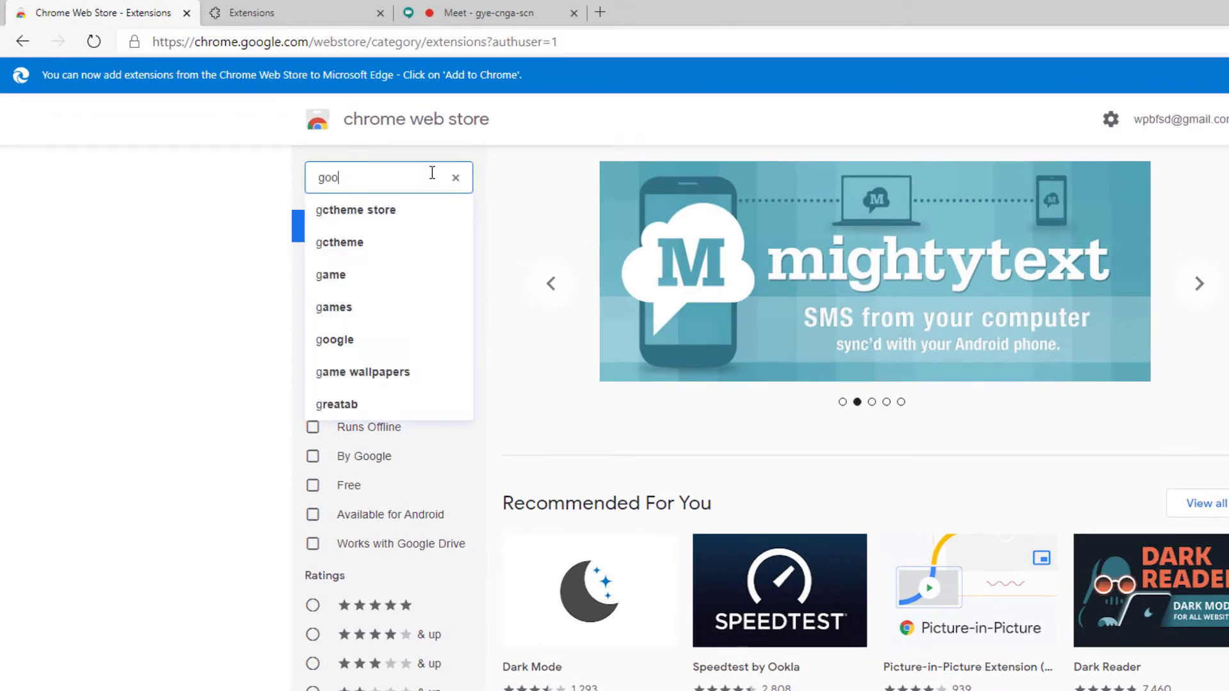
pyautogui.write('google meet grid view')
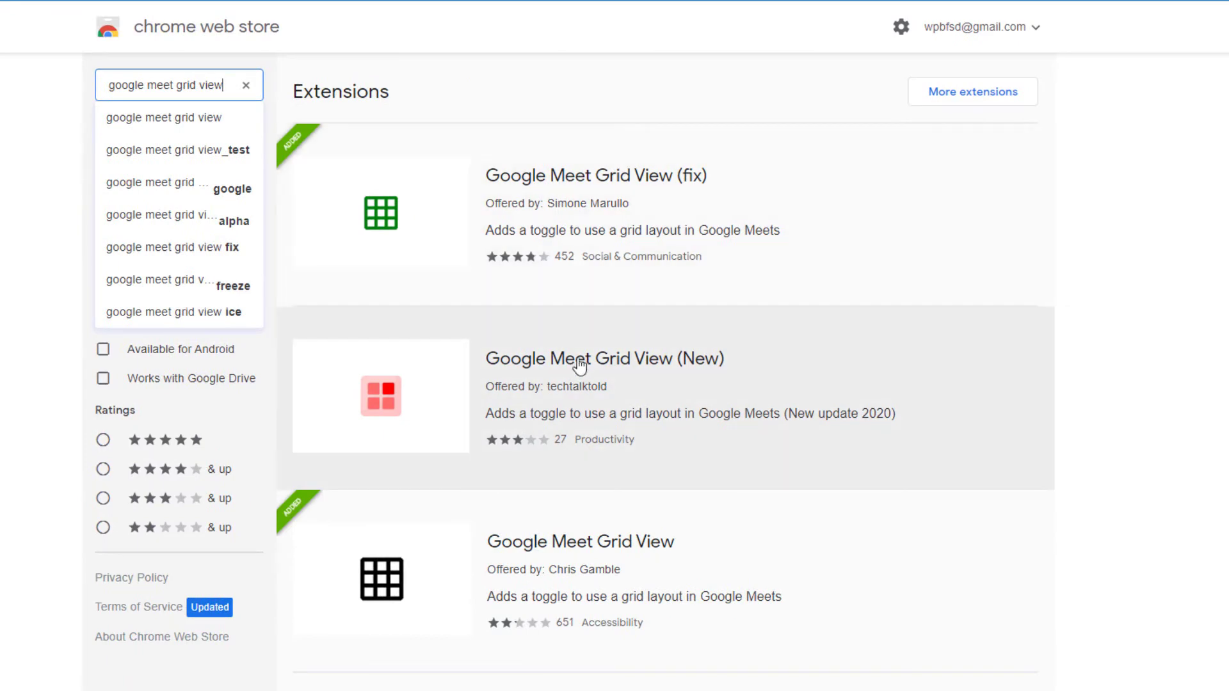
pyautogui.moveTo(640, 466)
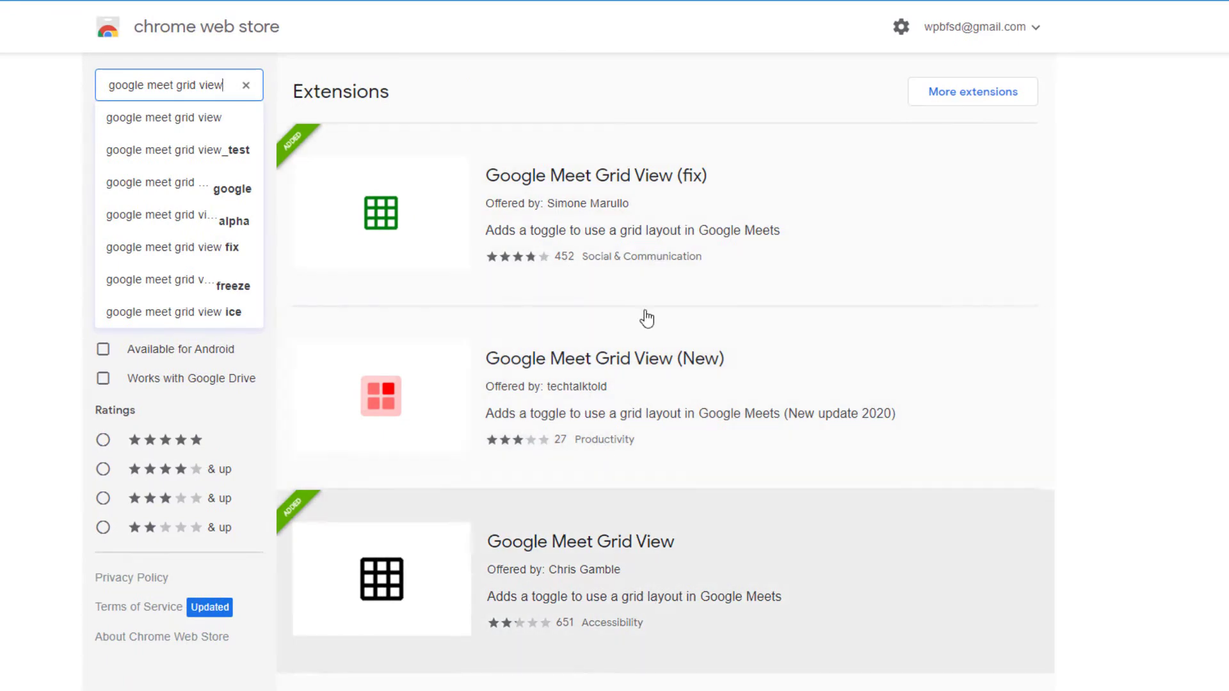
pyautogui.moveTo(701, 188)
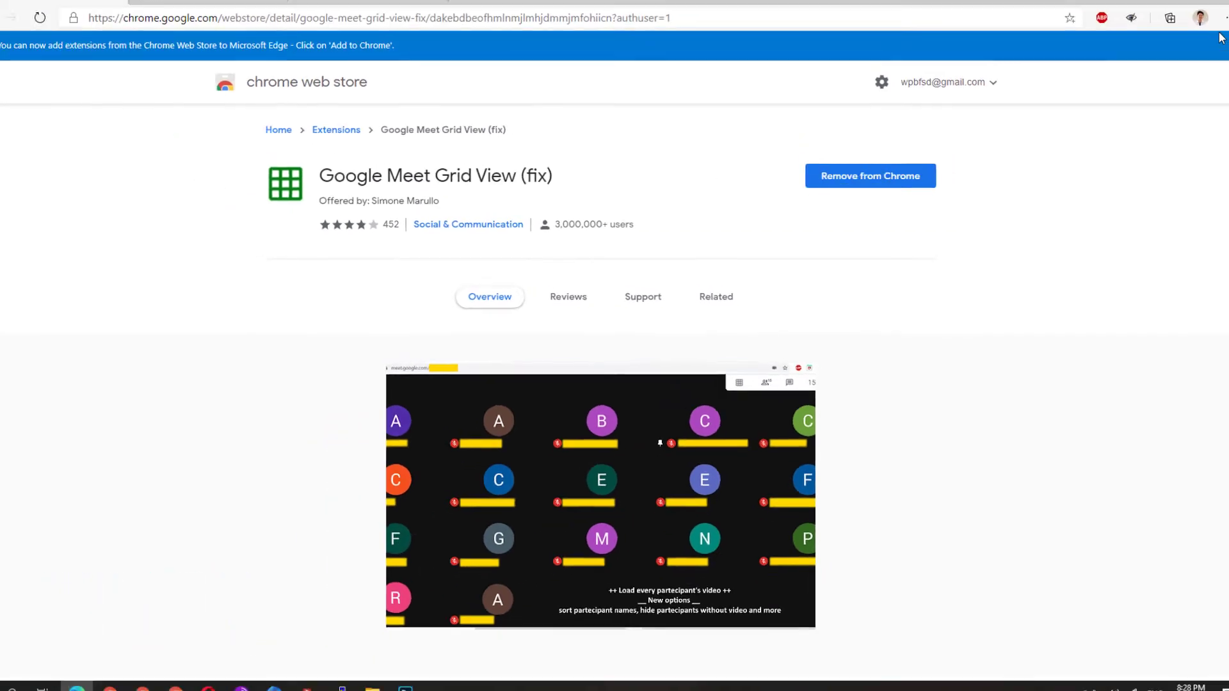
# Step: Open Edge's Settings and more menu from the toolbar
pyautogui.click(1213, 32)
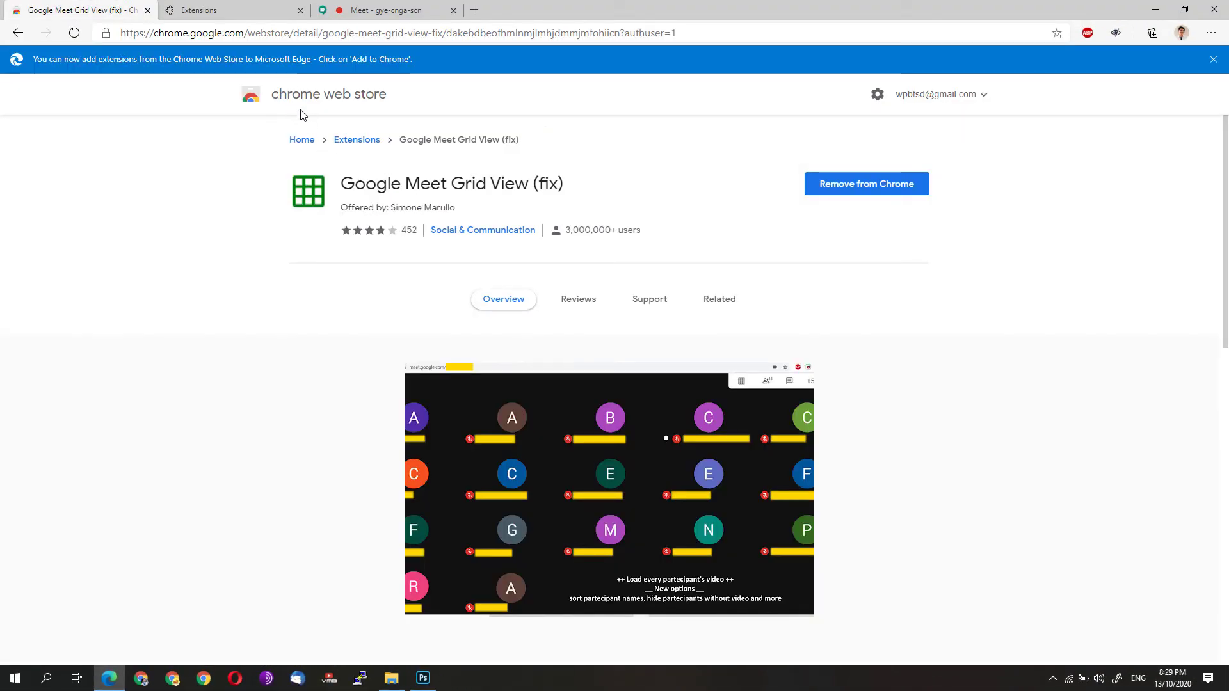
pyautogui.moveTo(555, 247)
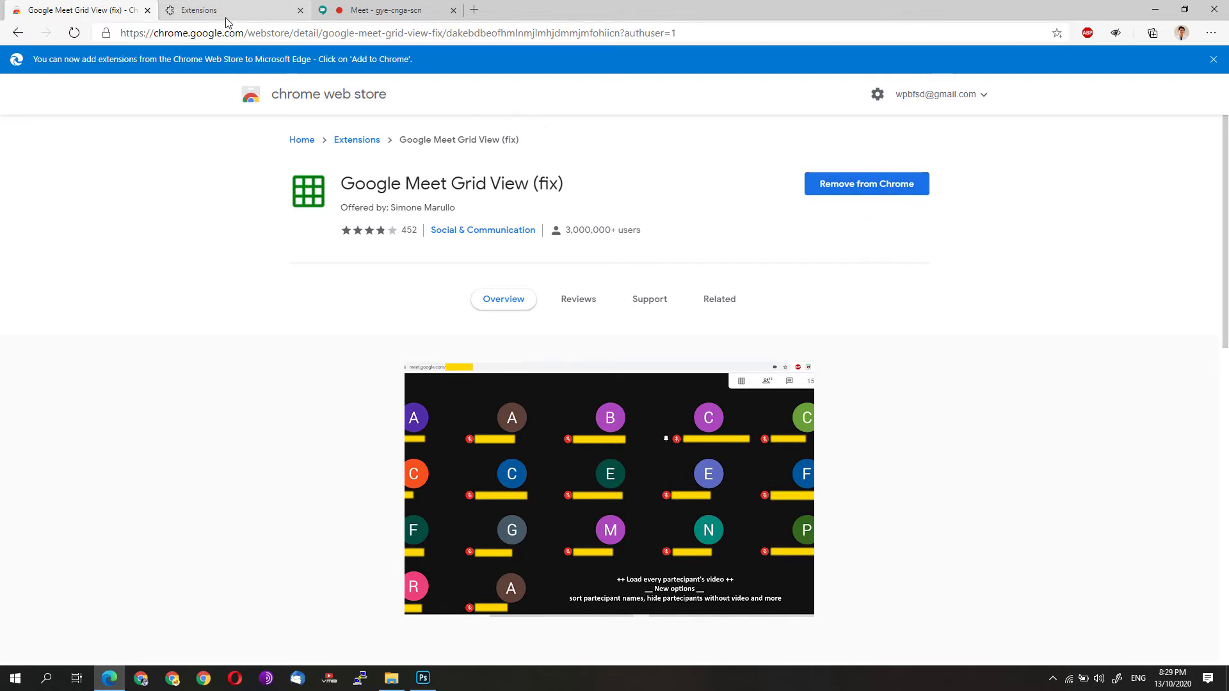
pyautogui.click(1210, 32)
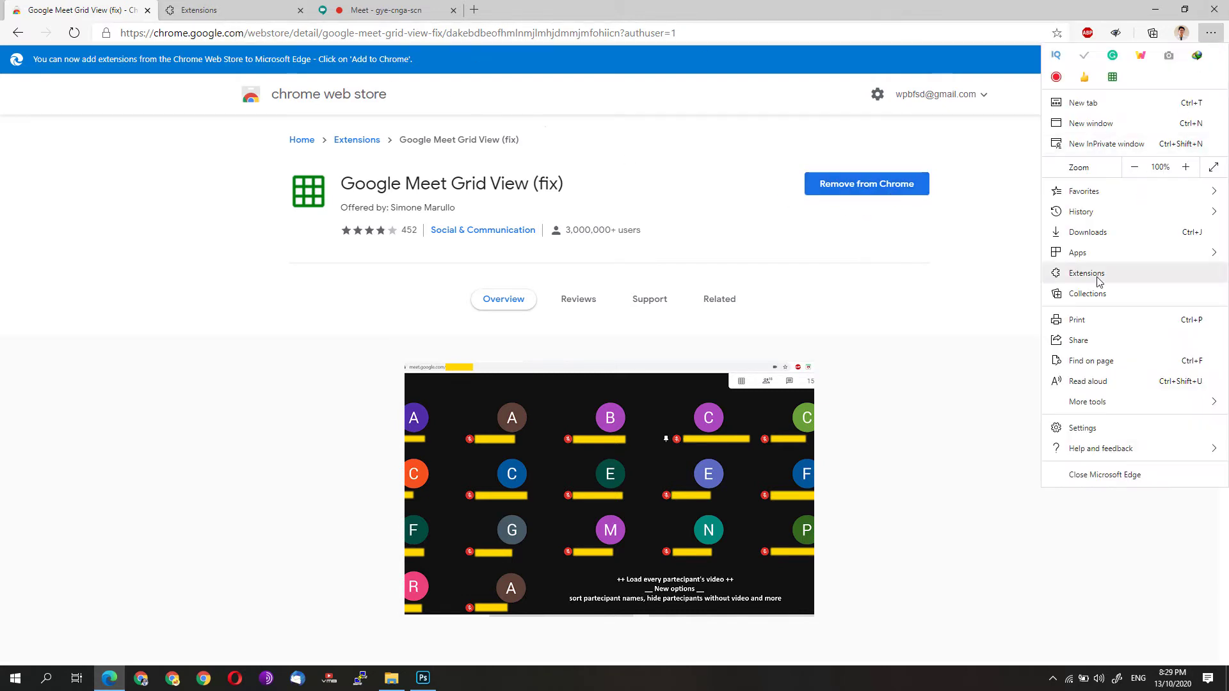
# Step: Open Extensions and scroll to verify Google Meet Grid View (fix) is enabled
pyautogui.click(1087, 273)
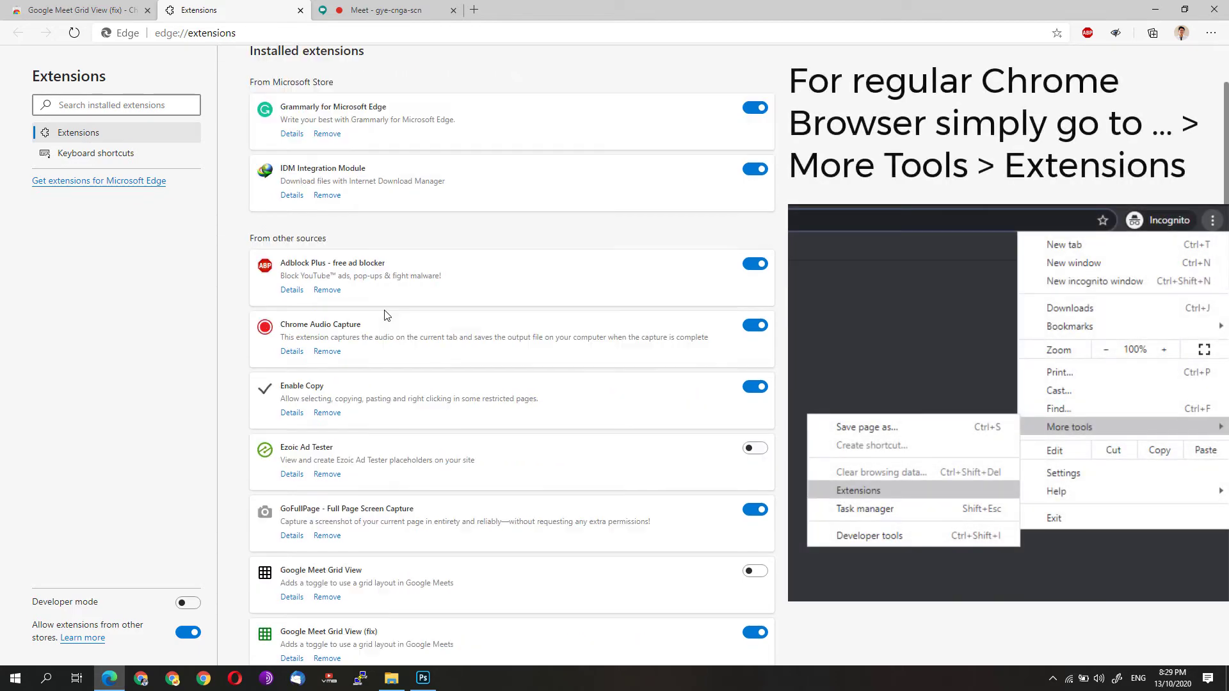
pyautogui.scroll(-3)
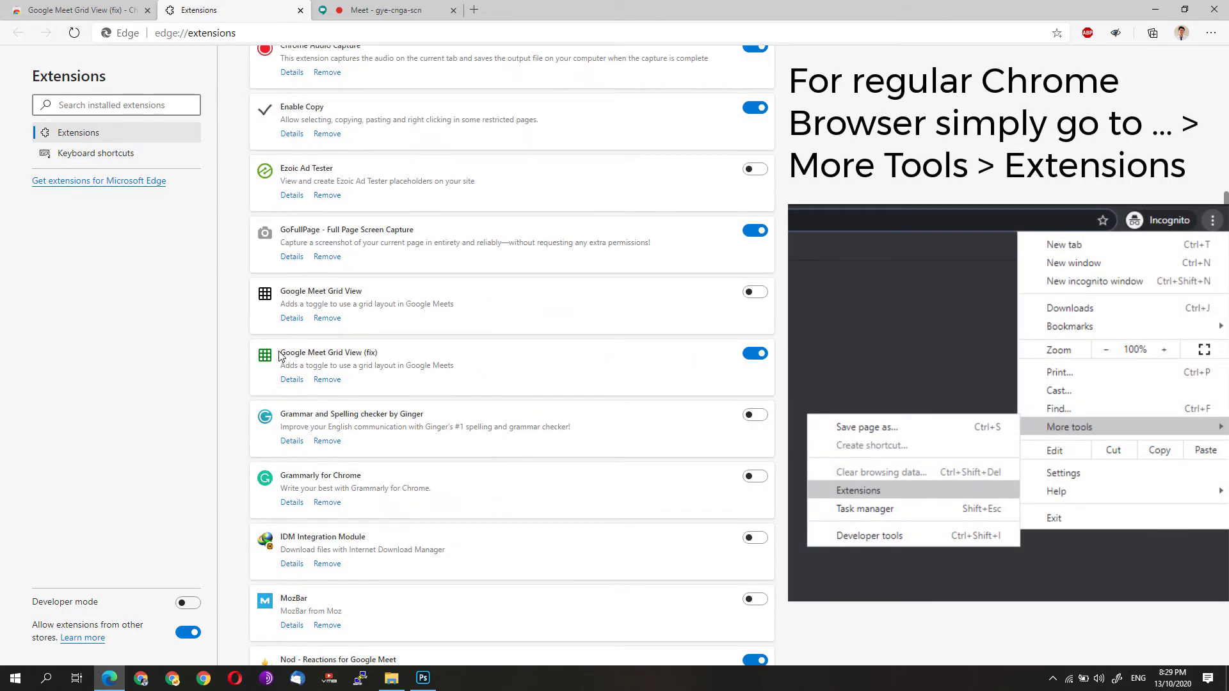
pyautogui.moveTo(313, 369)
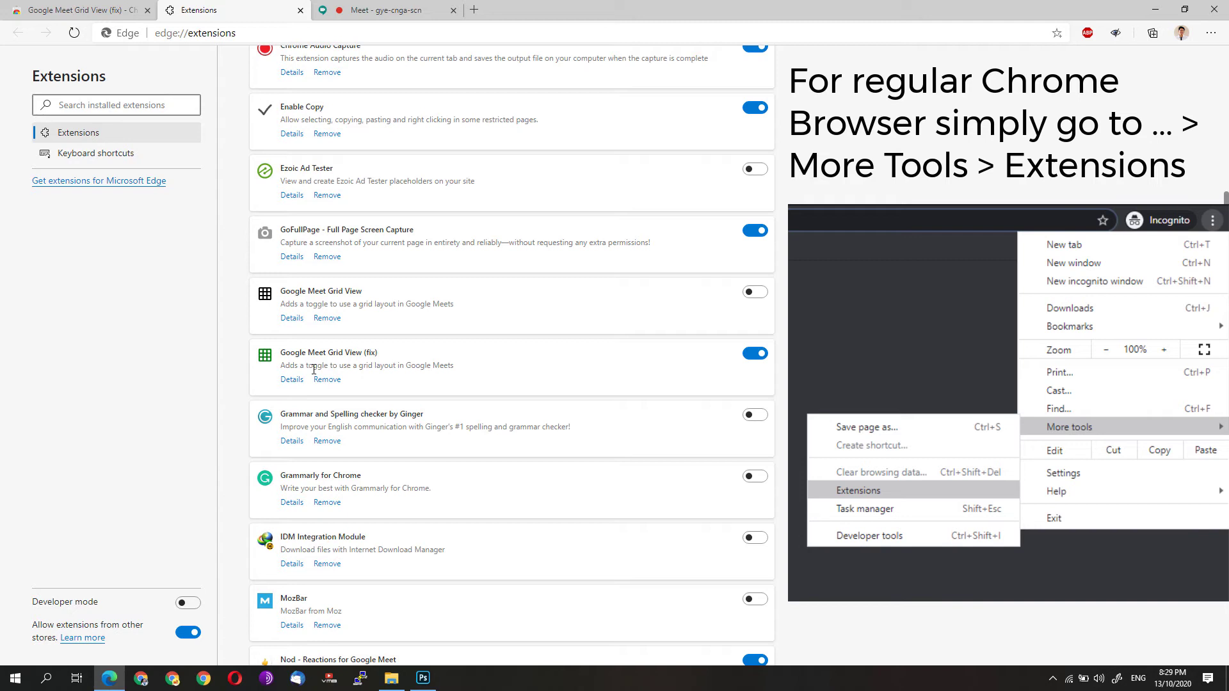
pyautogui.moveTo(1152, 34)
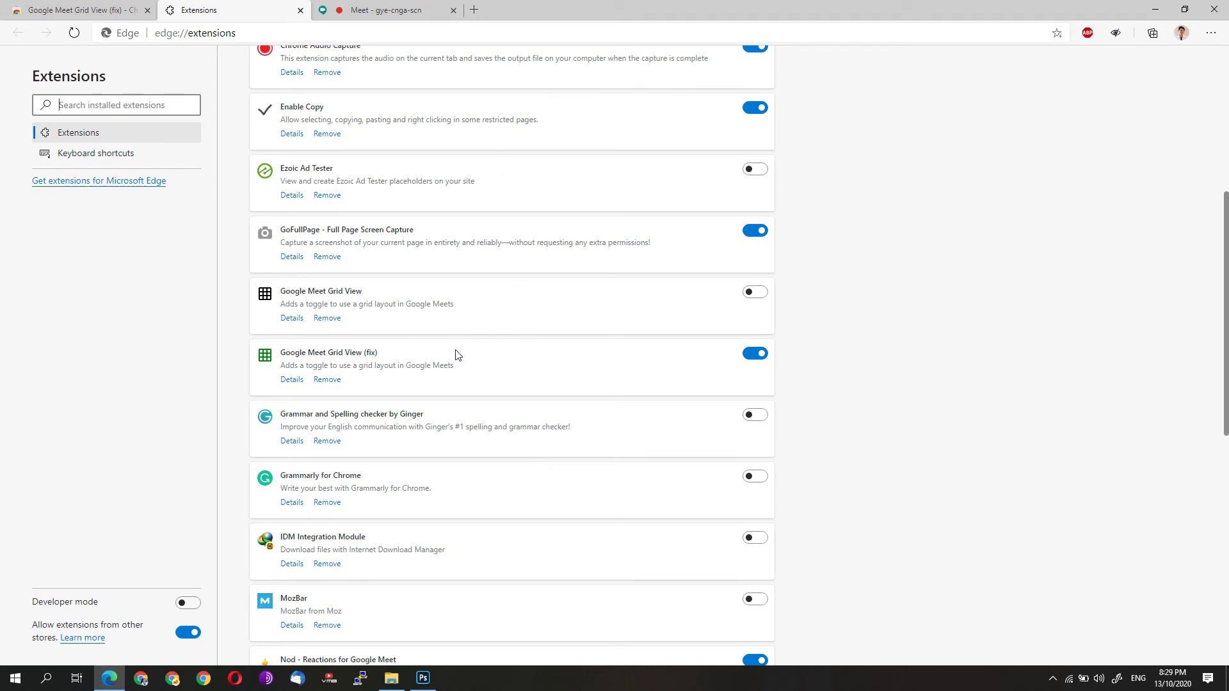
pyautogui.moveTo(397, 10)
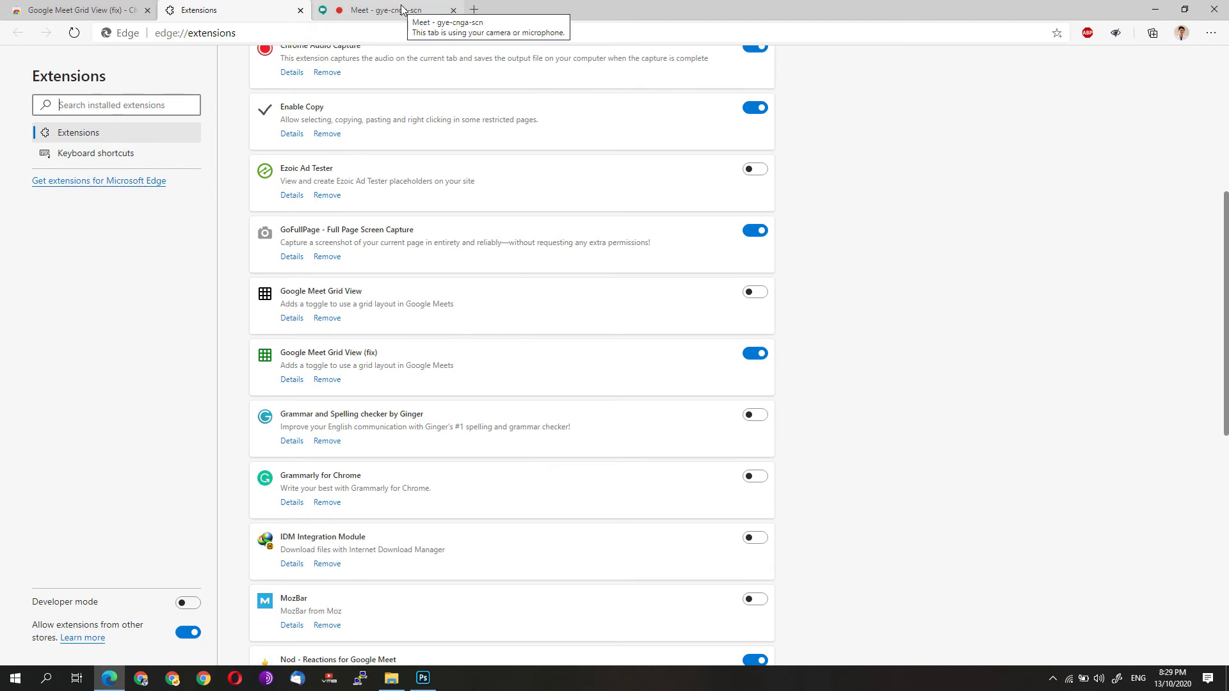
# Step: In the Meet call, tick 'Enable grid view by default' in the Grid View extension
pyautogui.click(1211, 33)
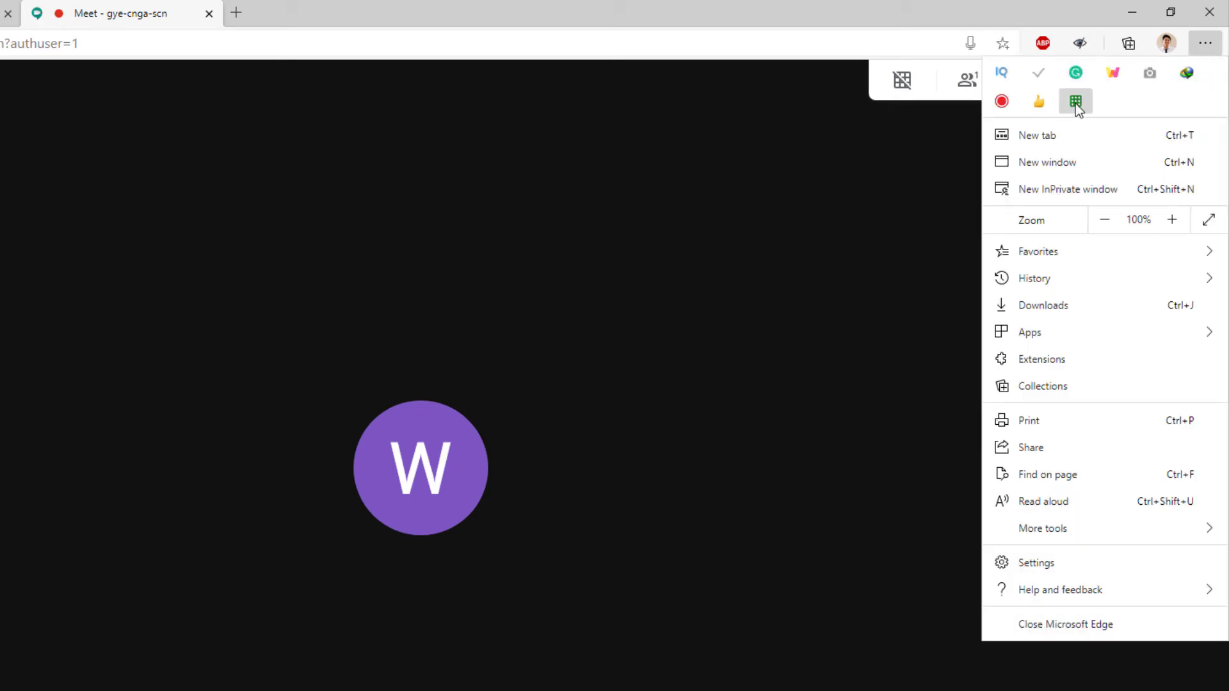
pyautogui.moveTo(1076, 103)
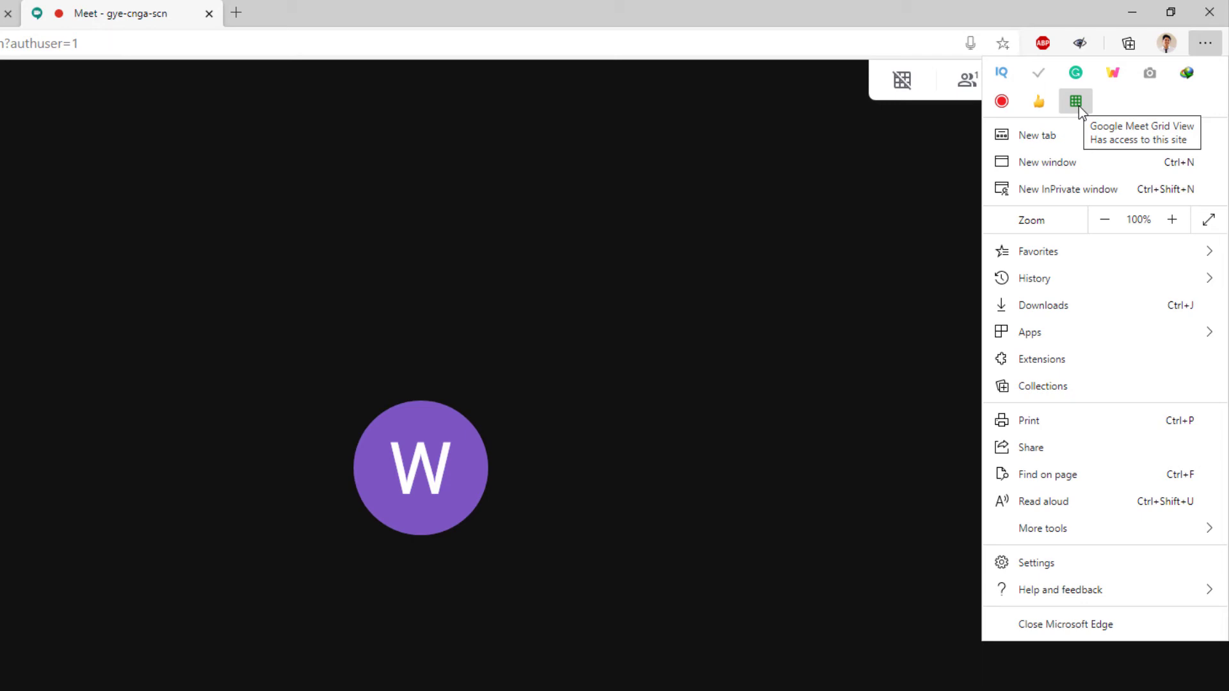
pyautogui.click(1076, 98)
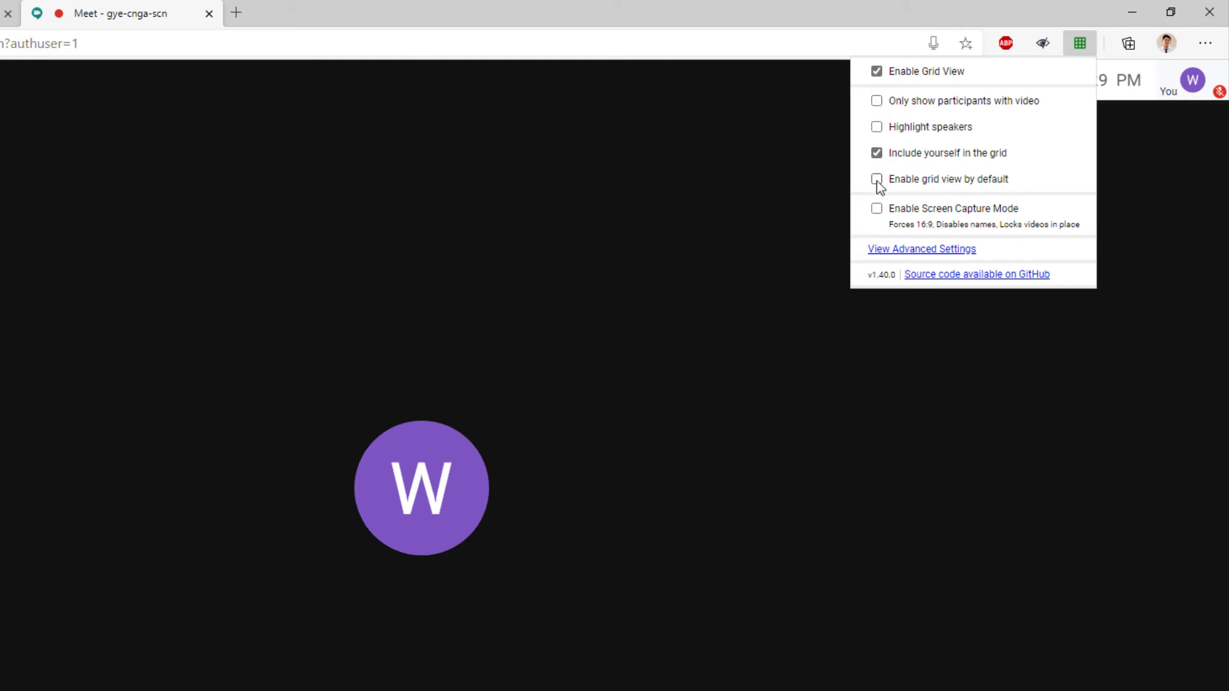
pyautogui.click(877, 179)
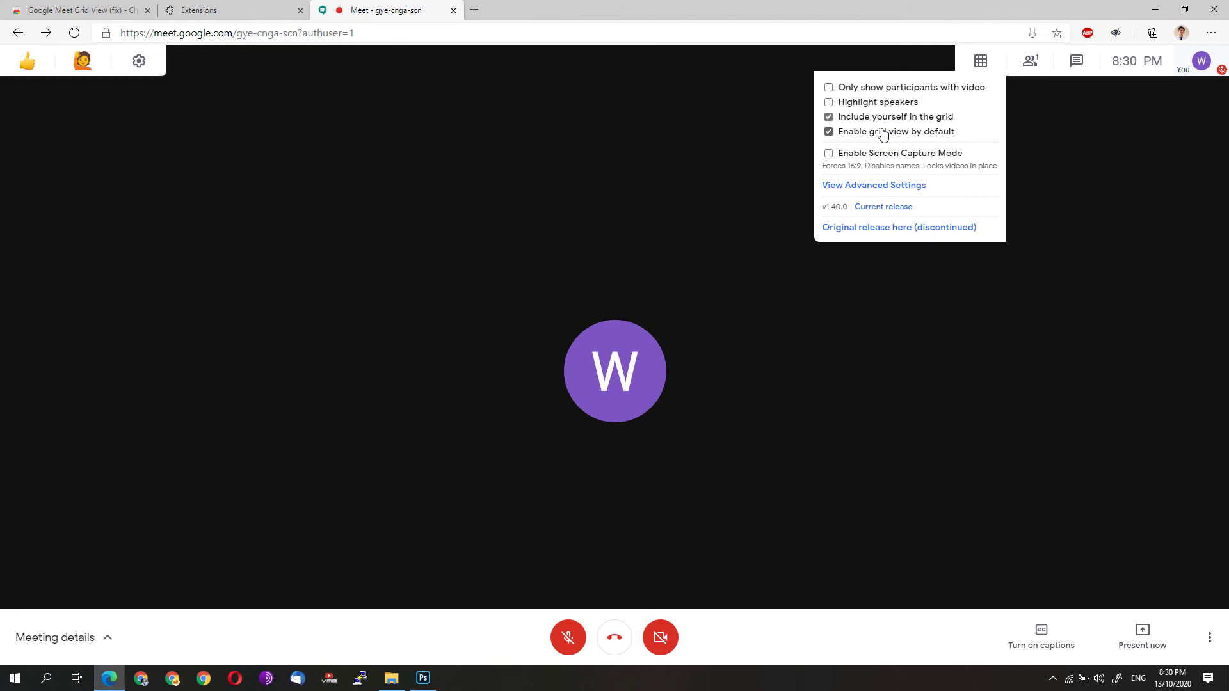